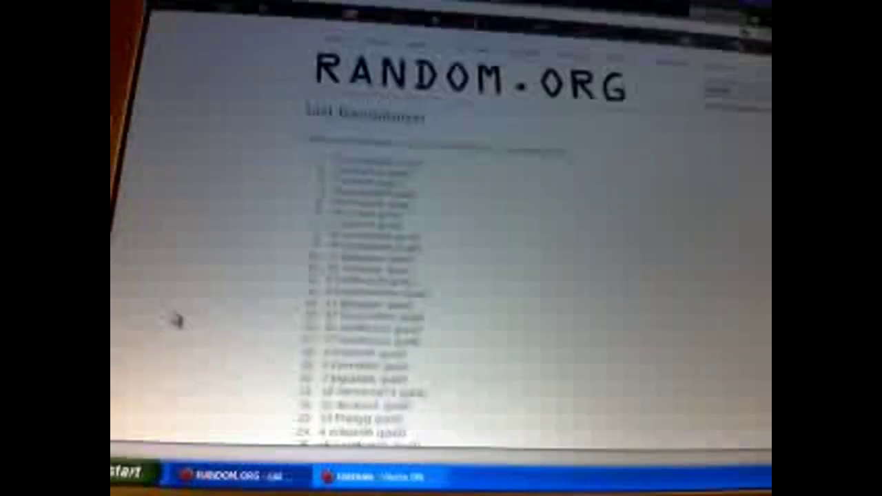
scroll("down", 3)
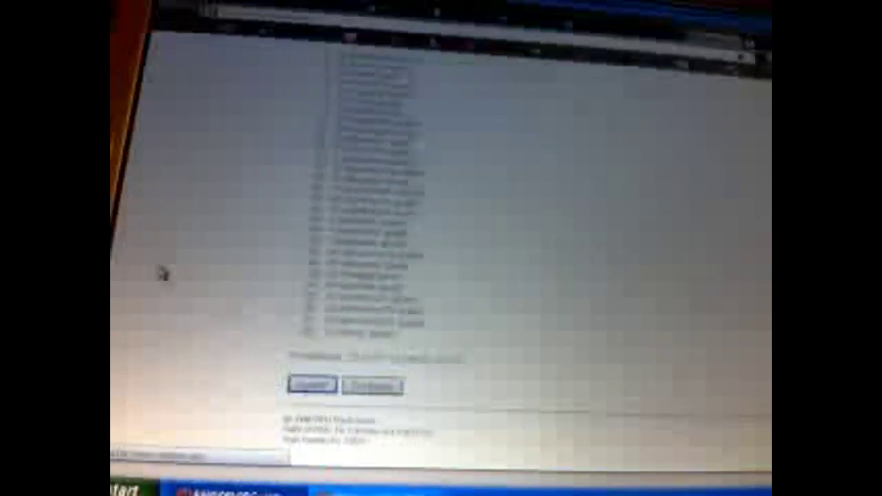